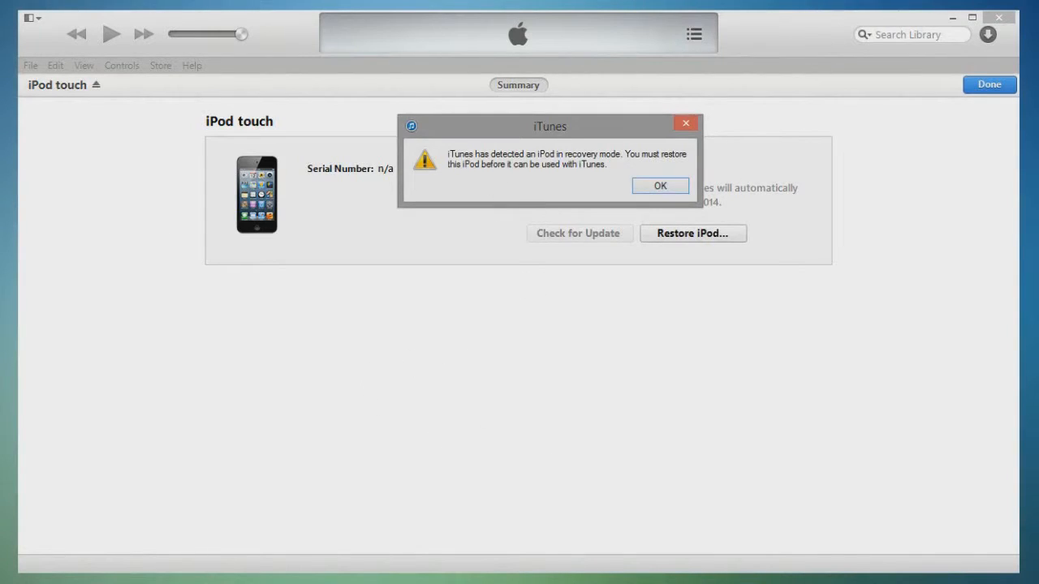
- Dismiss the recovery-mode alert and start Restore and Update on the iPod touch
{"action": "left_click", "coordinate": [659, 185]}
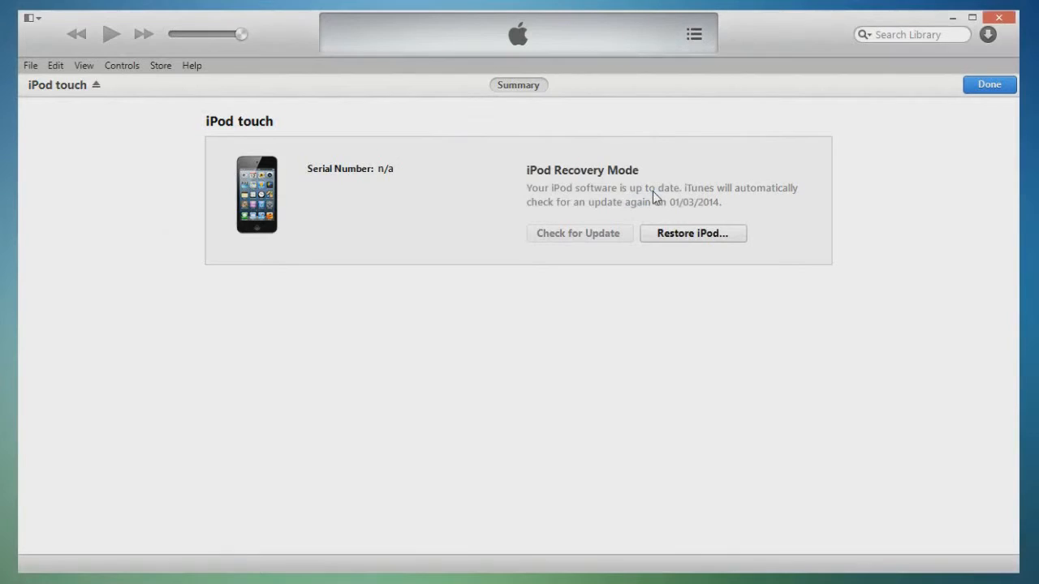
{"action": "left_click", "coordinate": [693, 234]}
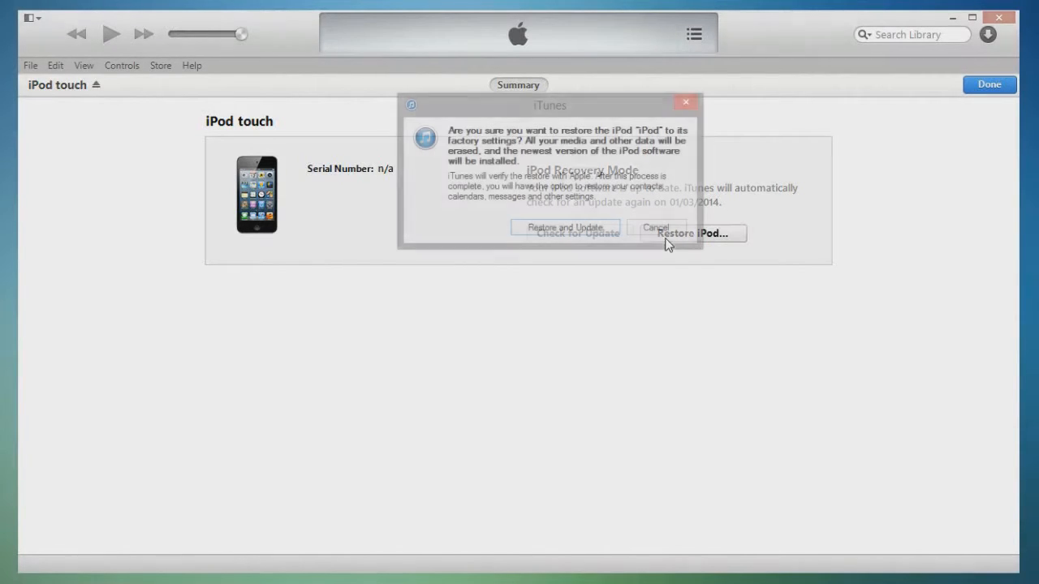
{"action": "left_click", "coordinate": [564, 227]}
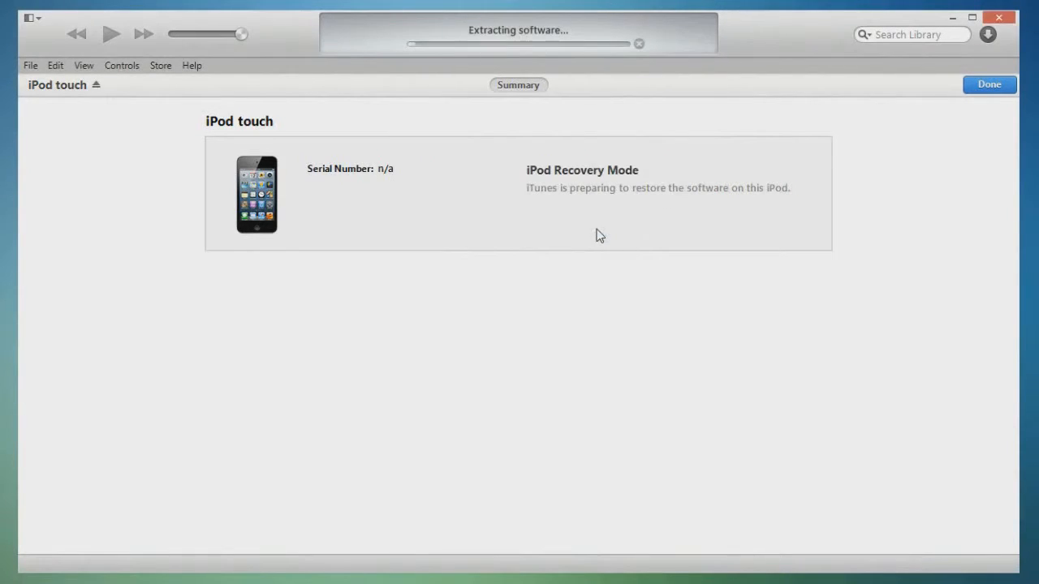
{"action": "mouse_move", "coordinate": [570, 292]}
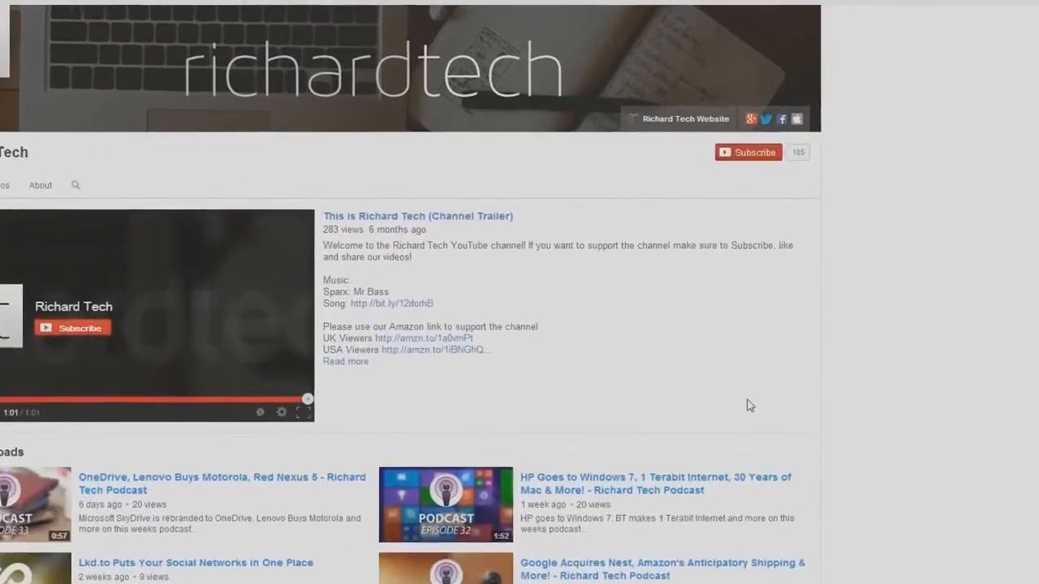
- Subscribe to Richard Tech and tick 'Send me updates' in its subscription preferences
{"action": "left_click", "coordinate": [748, 152]}
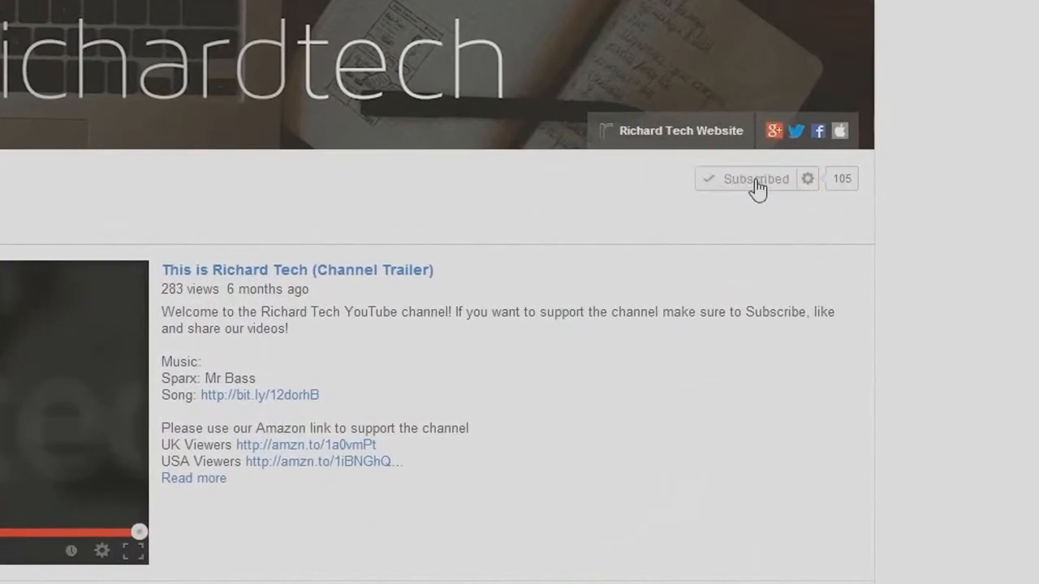
{"action": "left_click", "coordinate": [809, 178]}
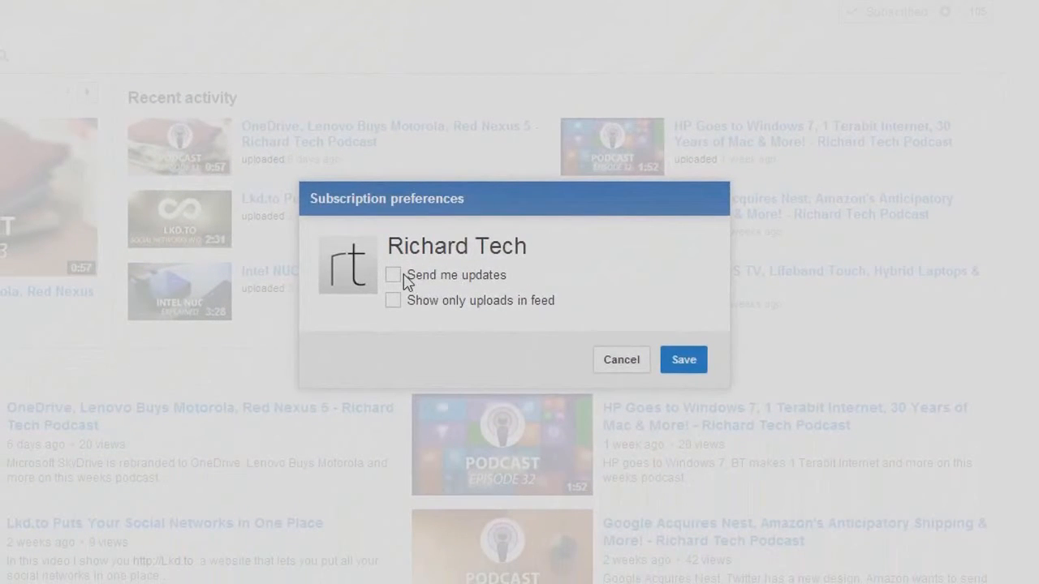
{"action": "left_click", "coordinate": [393, 275]}
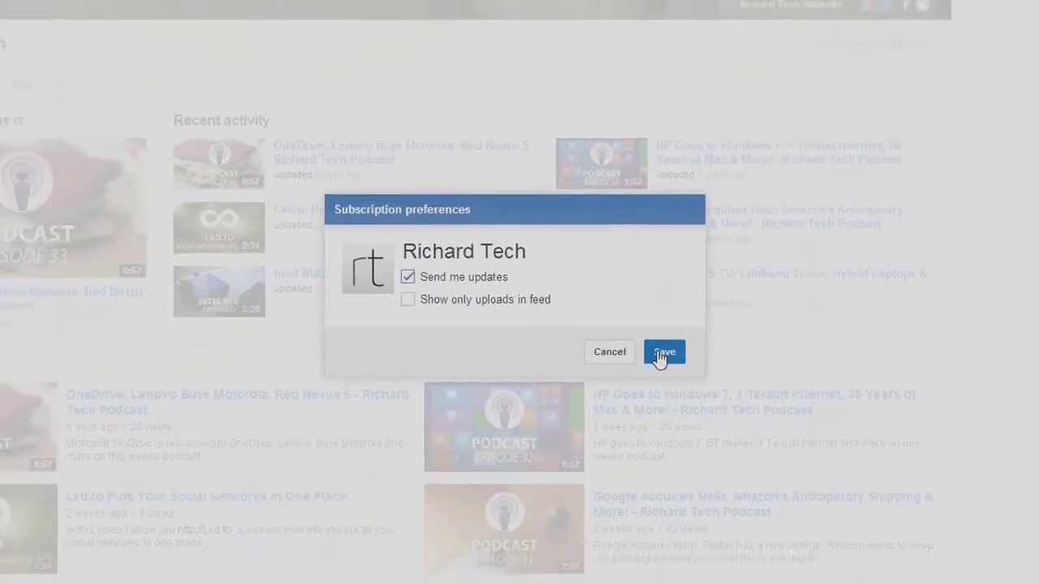